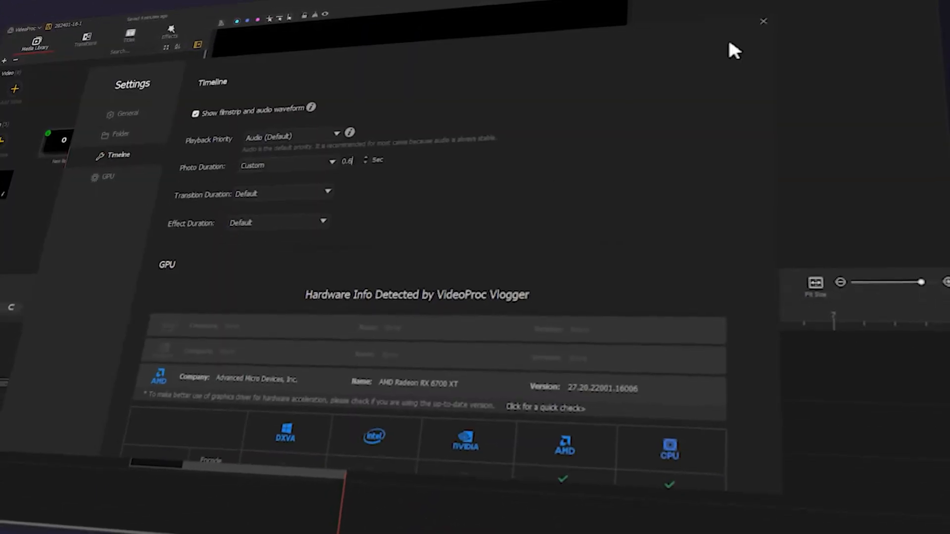
# - Close the Settings window after making photos default to a 0.6-second duration
pyautogui.click(763, 21)
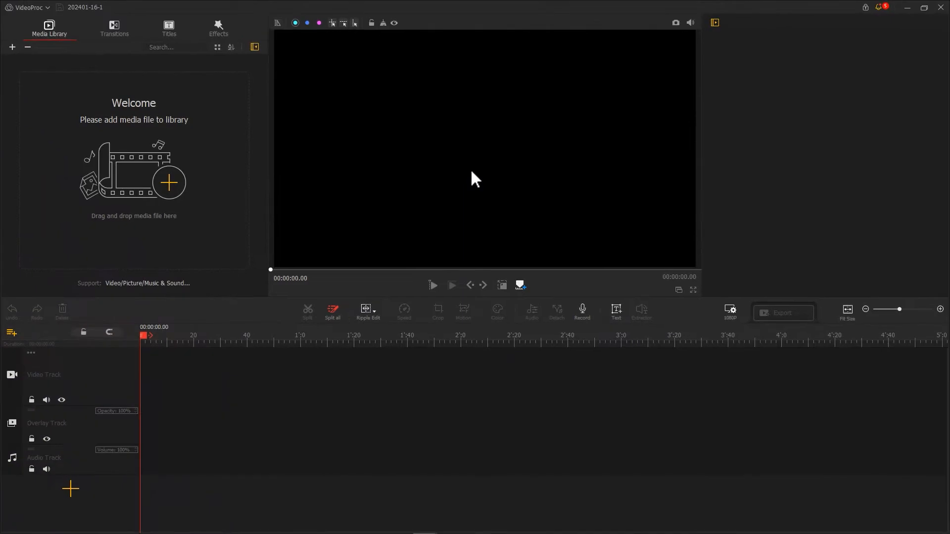
pyautogui.moveTo(407, 151)
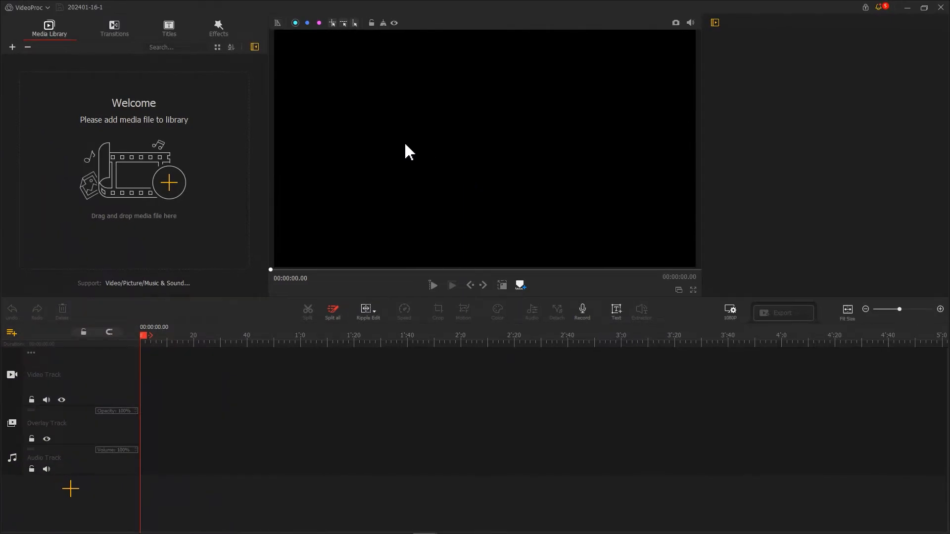
# - Drag the Title 6 outlined 'Lorem ipsum' template from the Titles library onto the subtitle track
pyautogui.click(168, 27)
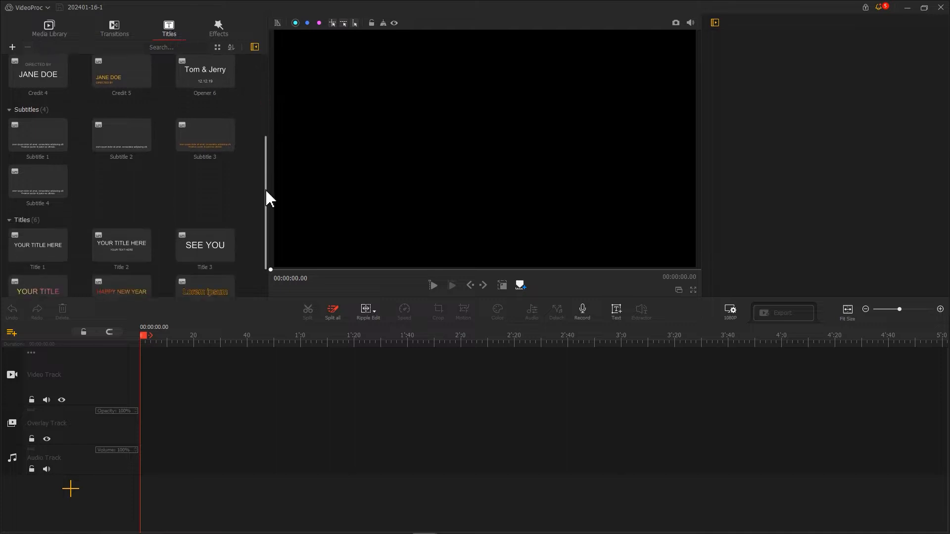
pyautogui.moveTo(205, 284); pyautogui.dragTo(169, 440)
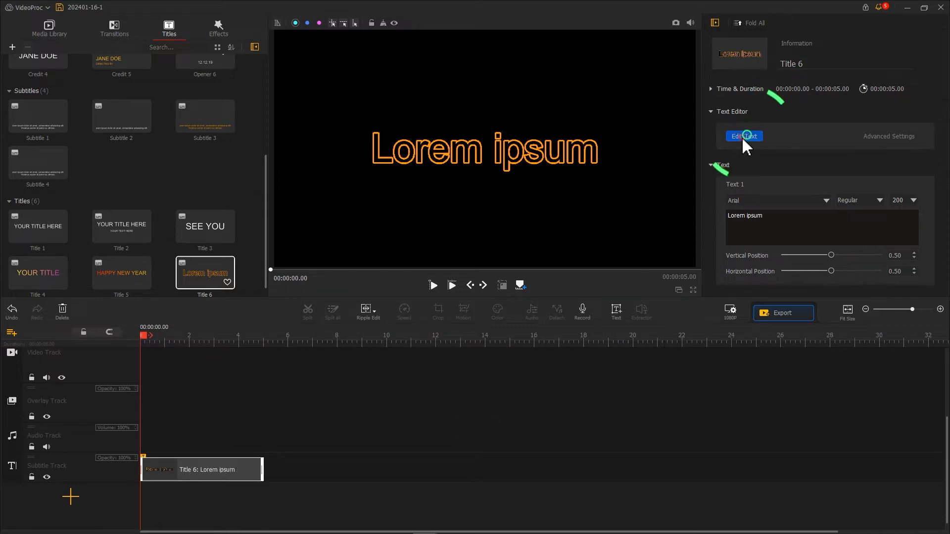
# - Change the title text to VIDEOPROC in Tahoma, white colour, with the border turned off, and apply
pyautogui.click(743, 135)
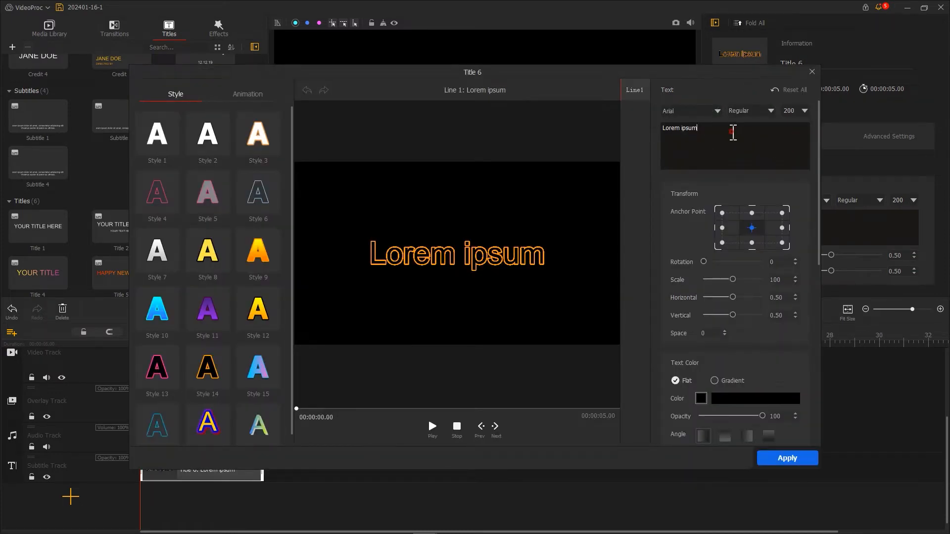
pyautogui.write('VIDEOPROC')
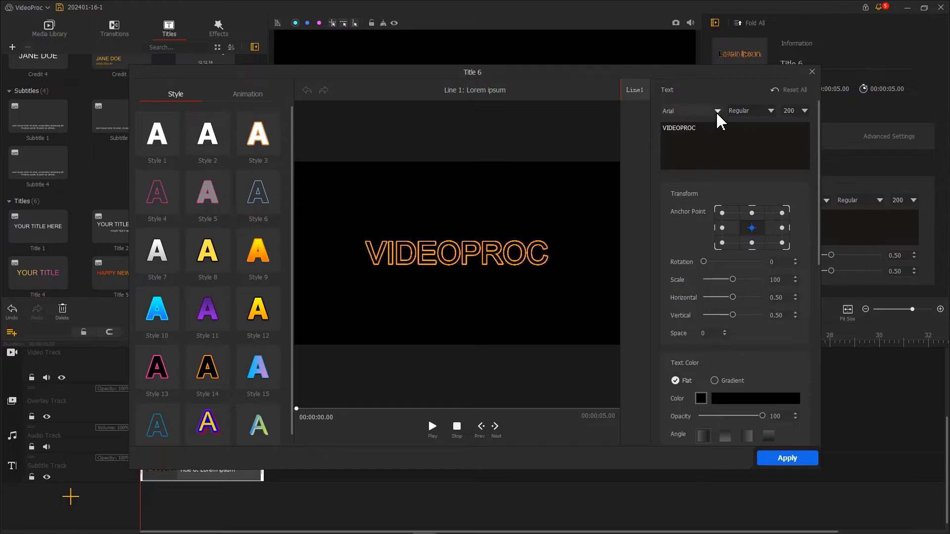
pyautogui.click(691, 111)
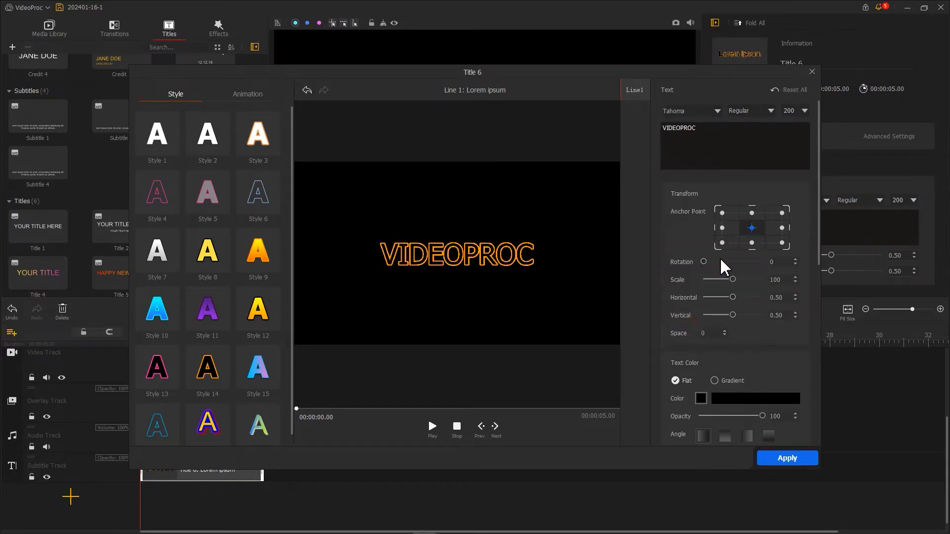
pyautogui.click(749, 110)
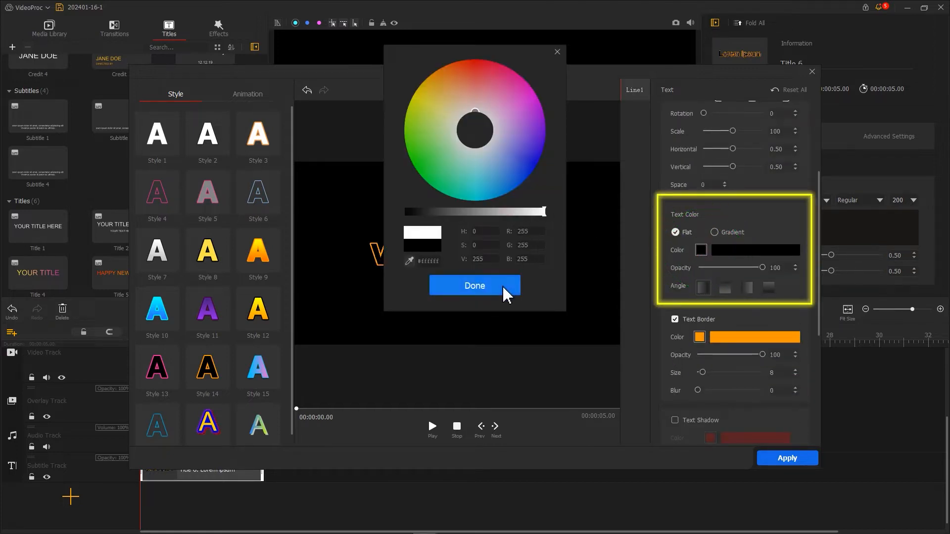
pyautogui.click(474, 285)
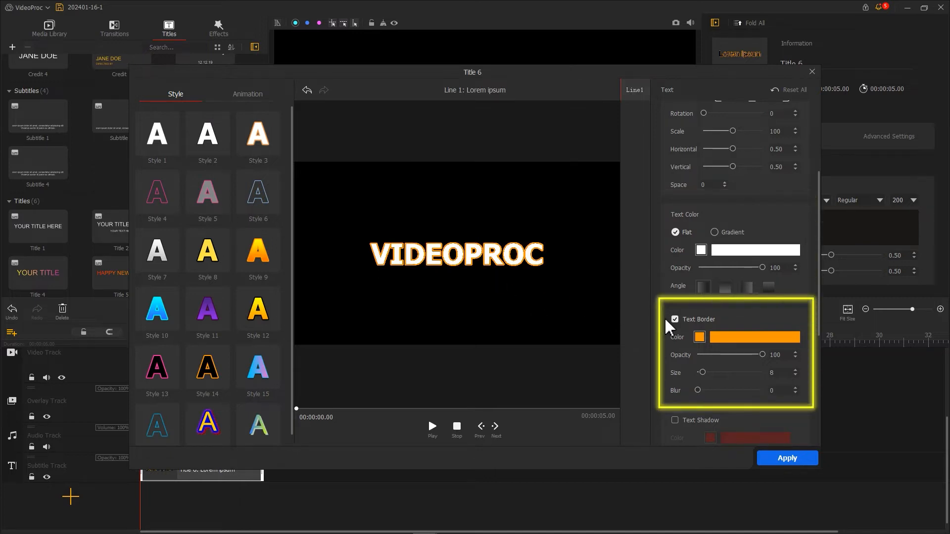
pyautogui.click(674, 320)
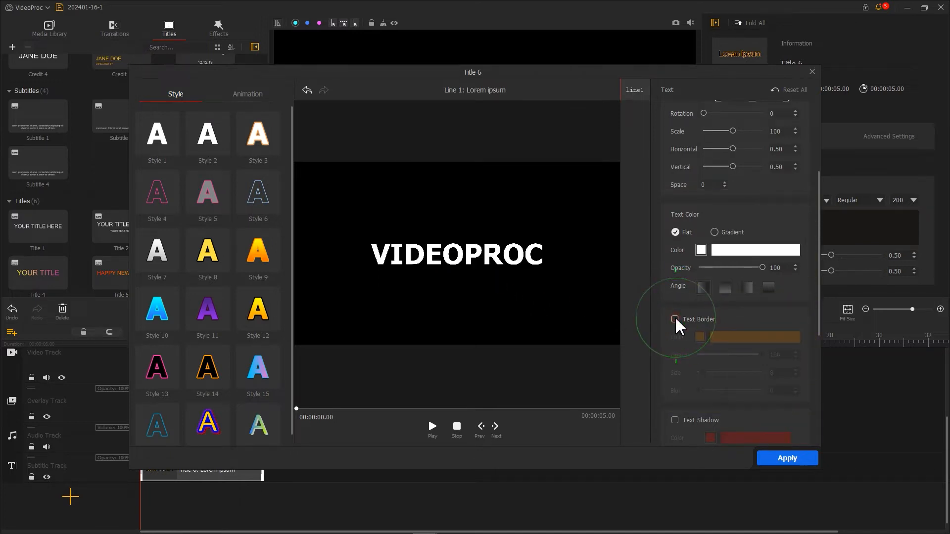
pyautogui.click(787, 458)
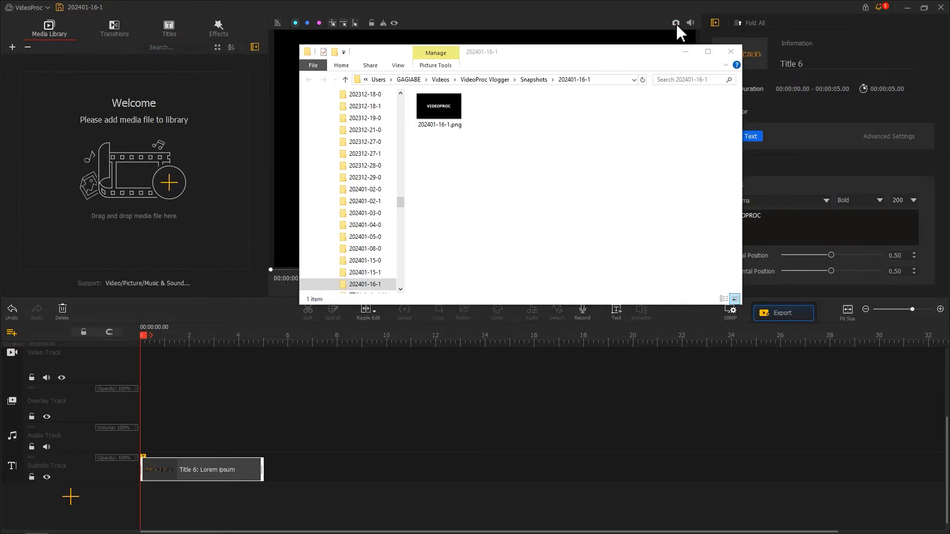
# - Close the Snapshots folder so the VIDEOPROC still lands in the media library
pyautogui.click(730, 51)
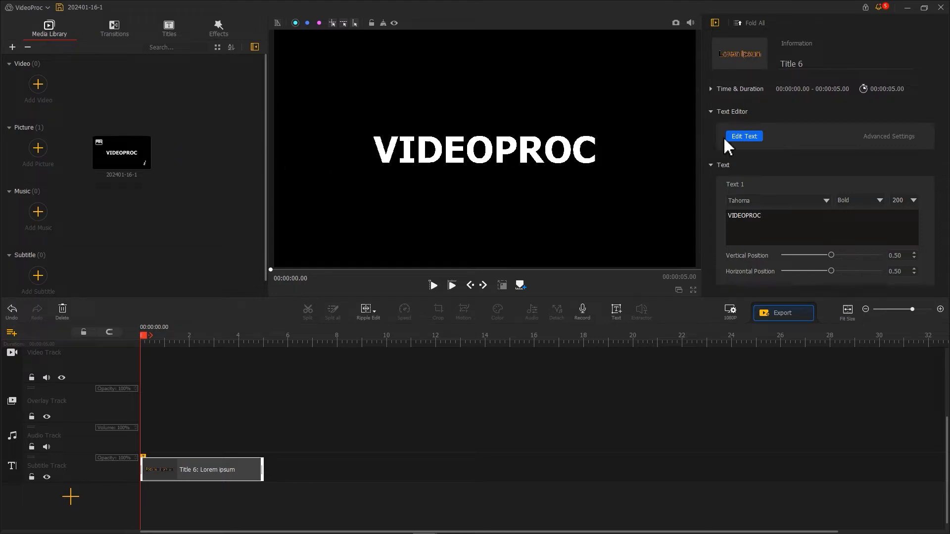
# - Recolour VIDEOPROC to black text with a white size-5 border and apply it to the clip
pyautogui.click(743, 135)
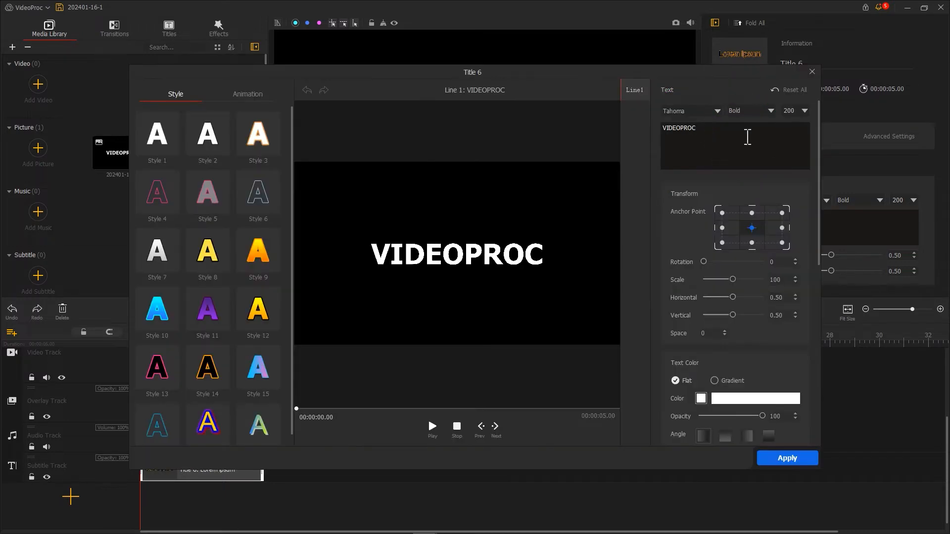
pyautogui.scroll(-3)
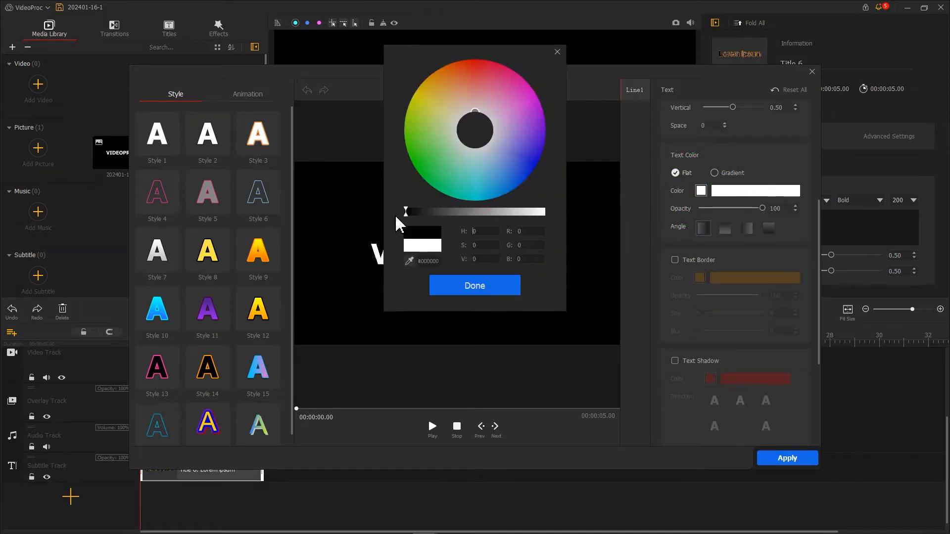
pyautogui.click(675, 261)
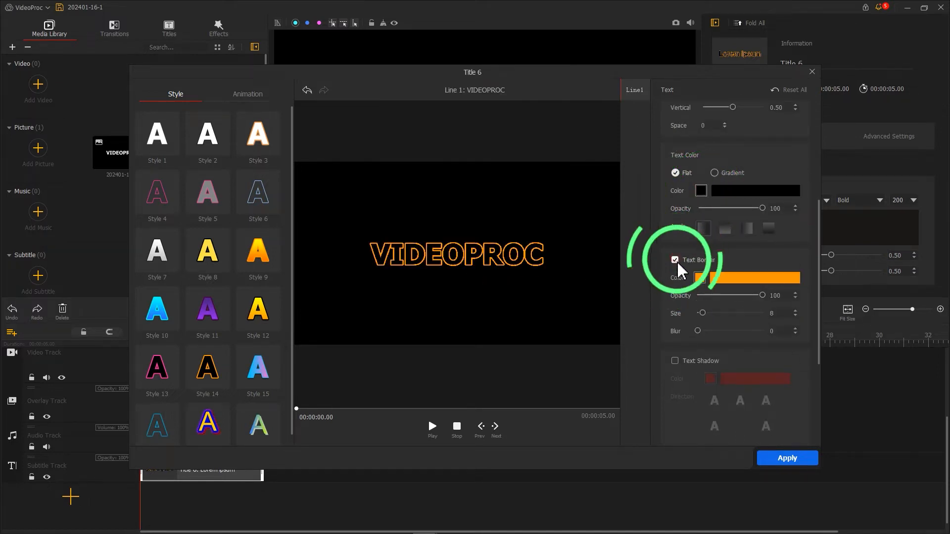
pyautogui.click(700, 277)
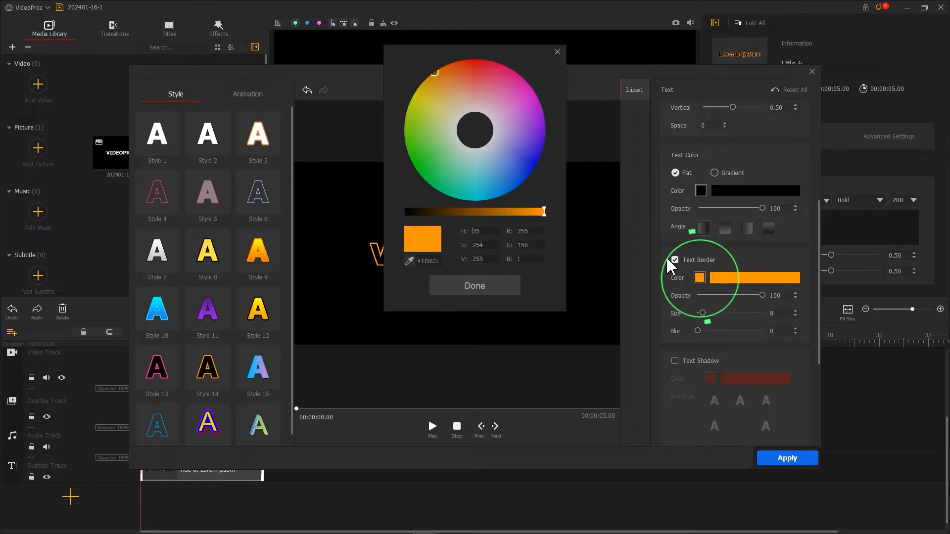
pyautogui.click(474, 285)
pyautogui.write('5')
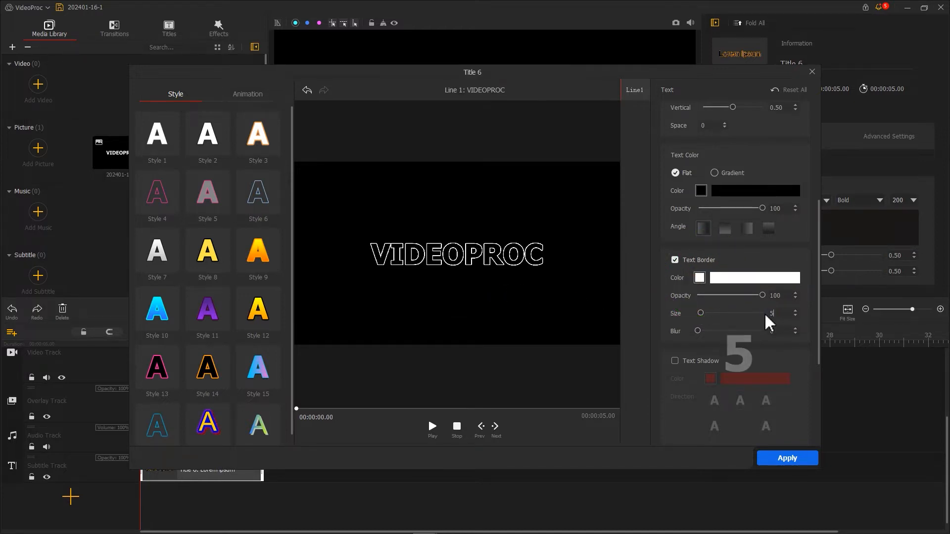
pyautogui.click(787, 458)
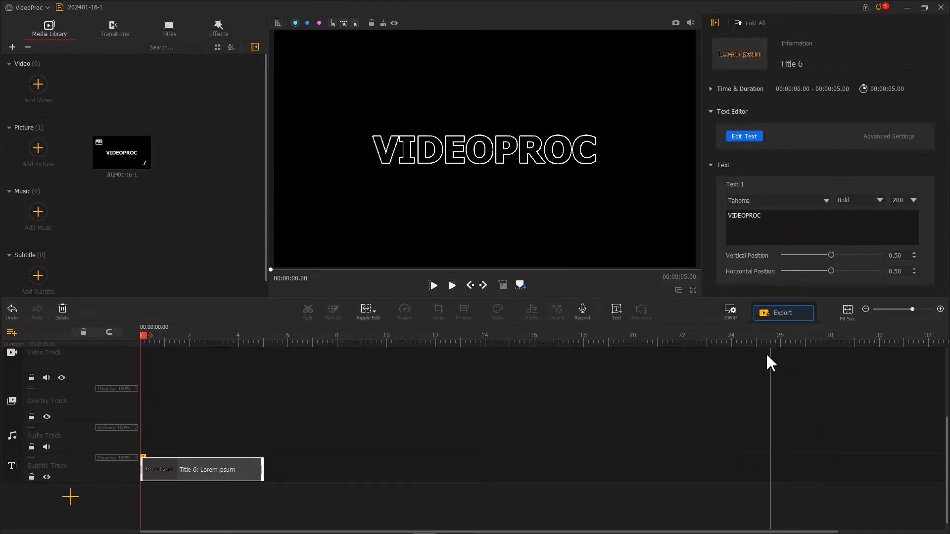
# - Capture a still of the outlined title and import the new _0.png snapshot
pyautogui.click(676, 23)
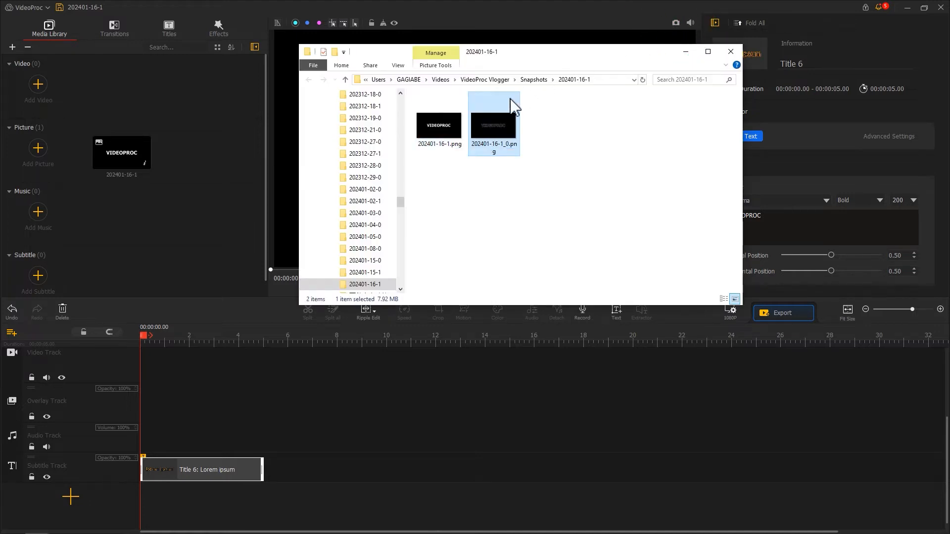
pyautogui.click(731, 52)
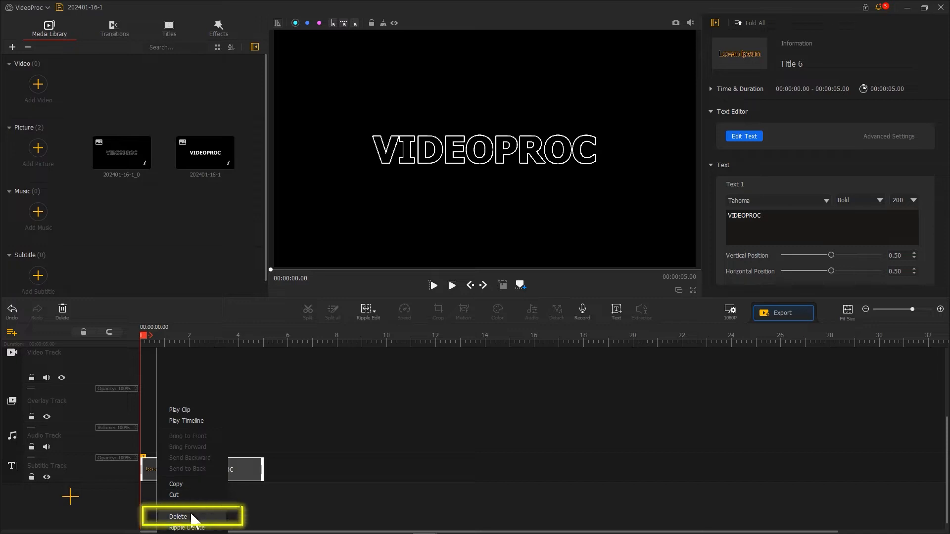
# - Delete the Title 6 clip from the subtitle track
pyautogui.click(179, 517)
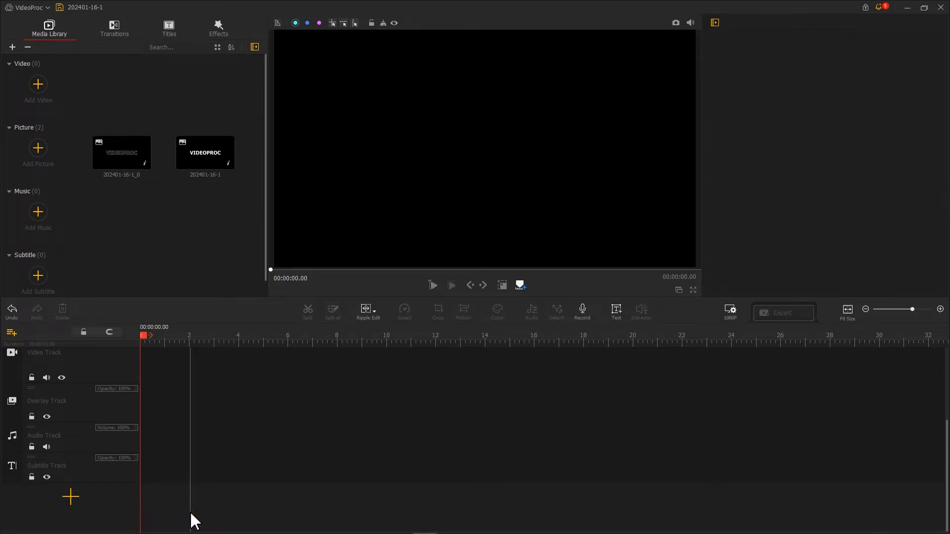
pyautogui.click(120, 153)
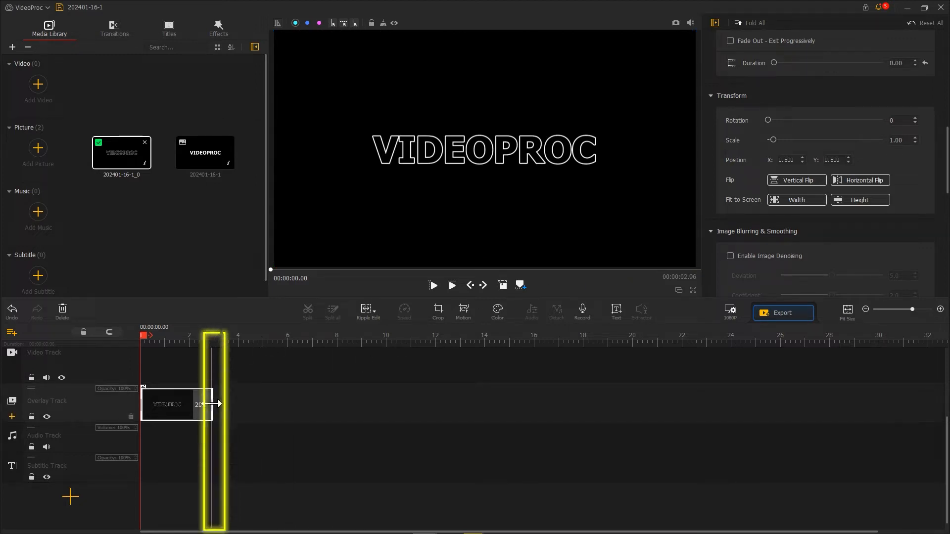
# - Set the outlined VIDEOPROC overlay clip's compositing blend mode to Screen
pyautogui.scroll(-3)
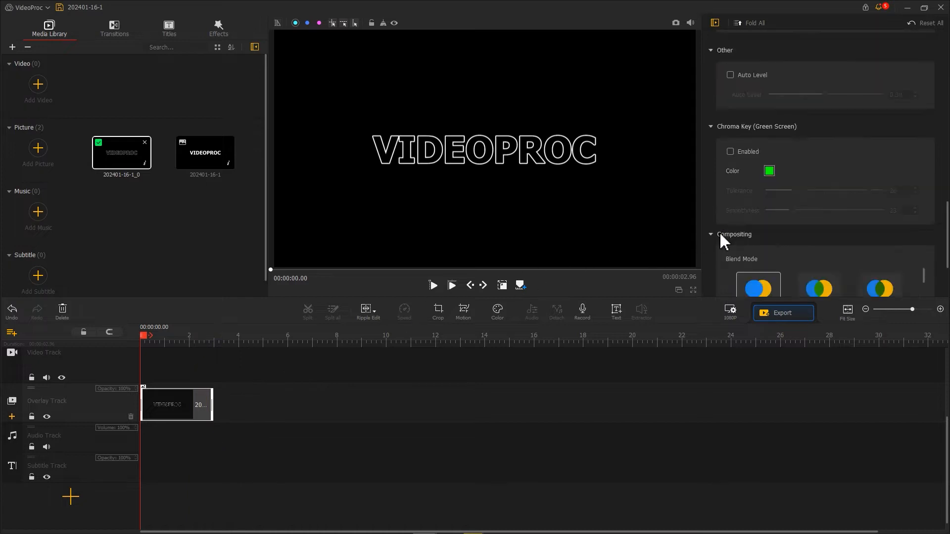
pyautogui.scroll(-3)
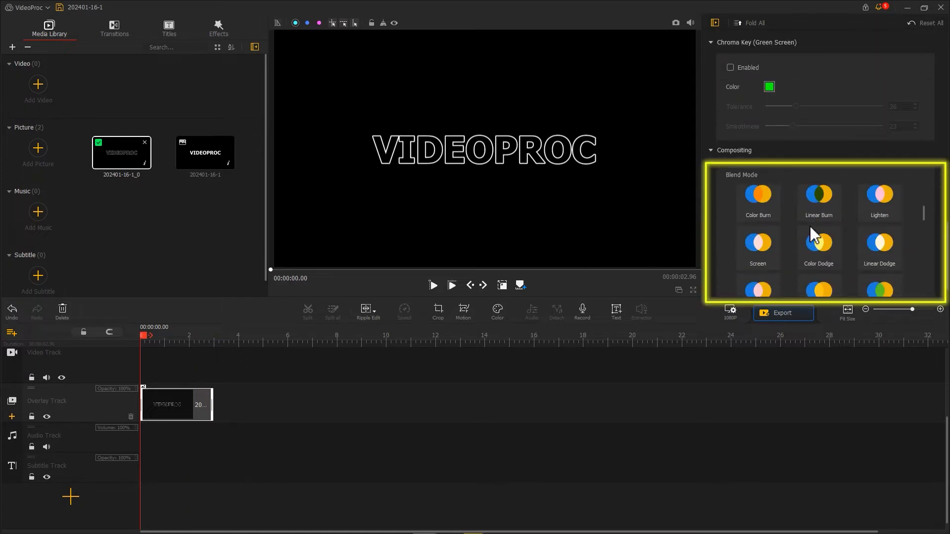
pyautogui.click(757, 247)
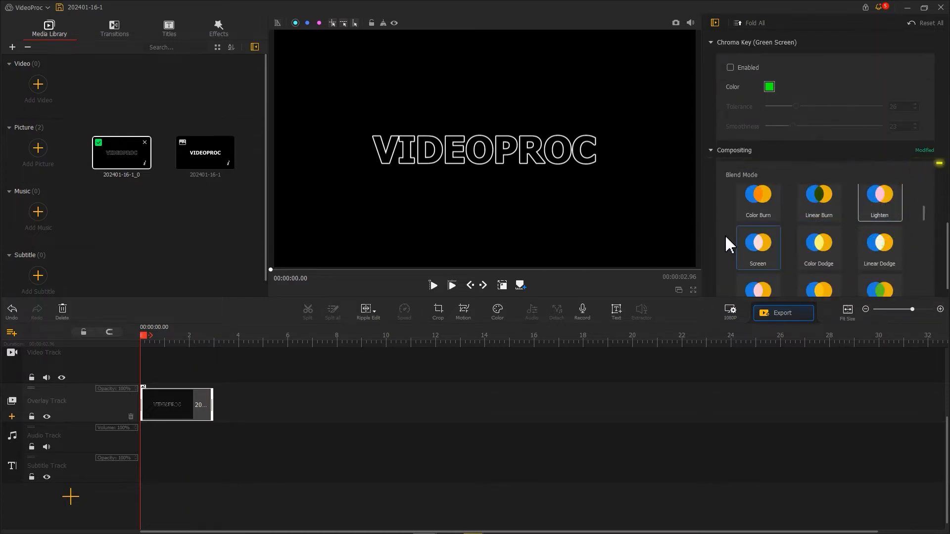
# - Add a Motion keyframe at 00:00:02.00 with Speed Down and apply it to the overlay picture
pyautogui.click(464, 312)
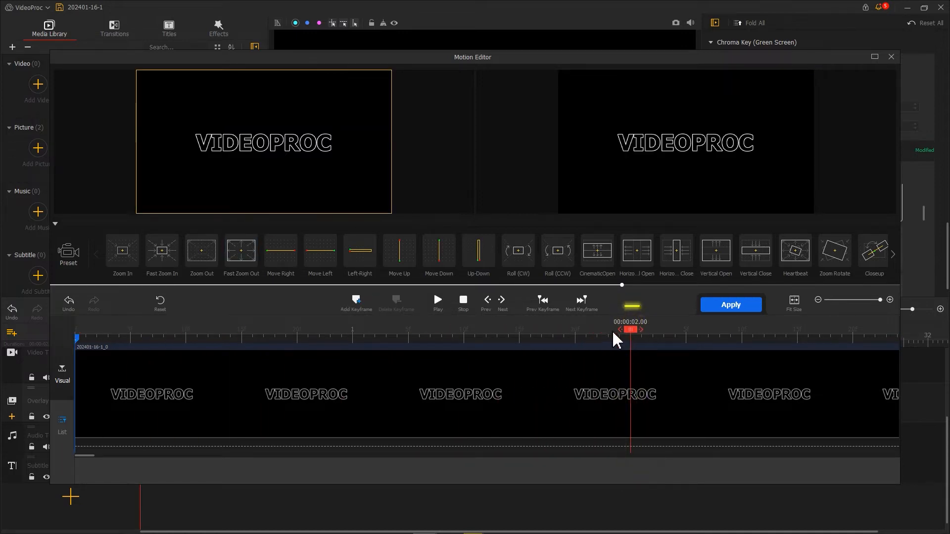
pyautogui.click(355, 300)
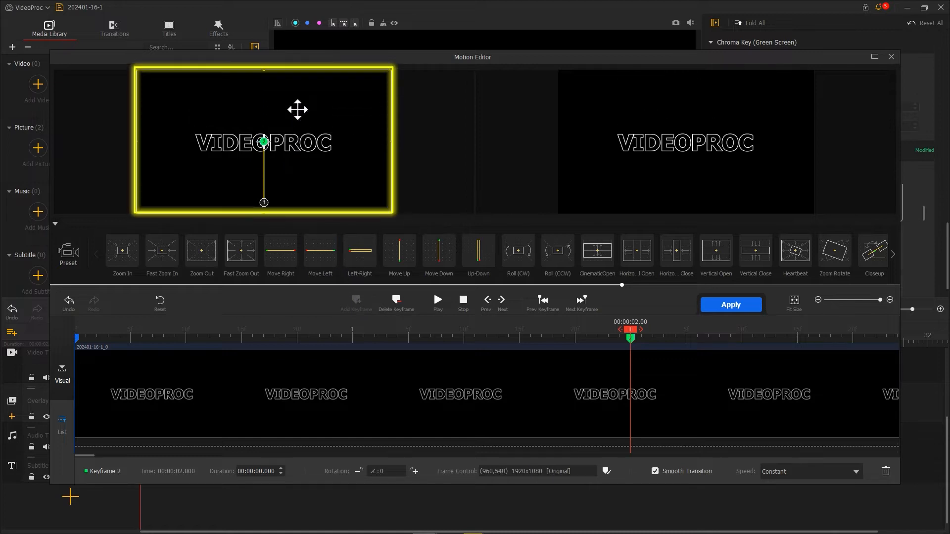
pyautogui.click(811, 471)
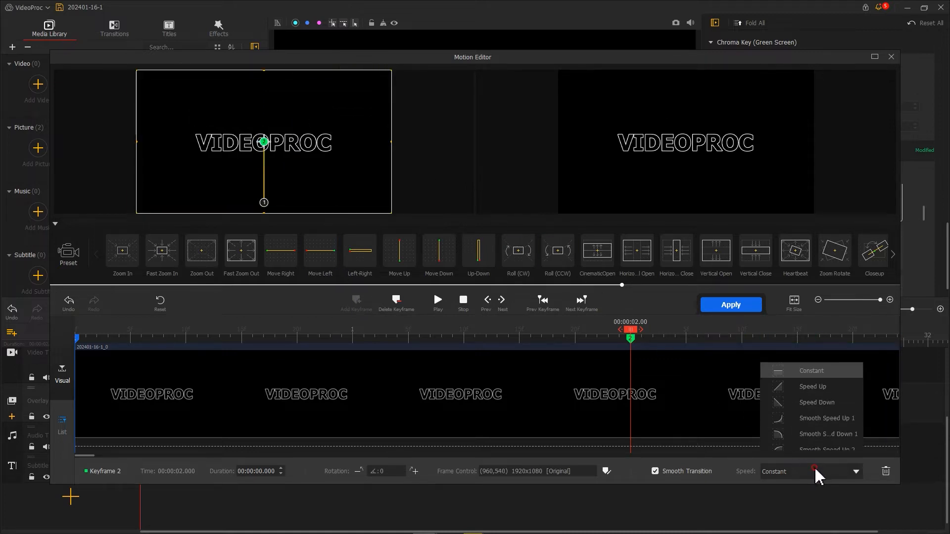
pyautogui.click(817, 403)
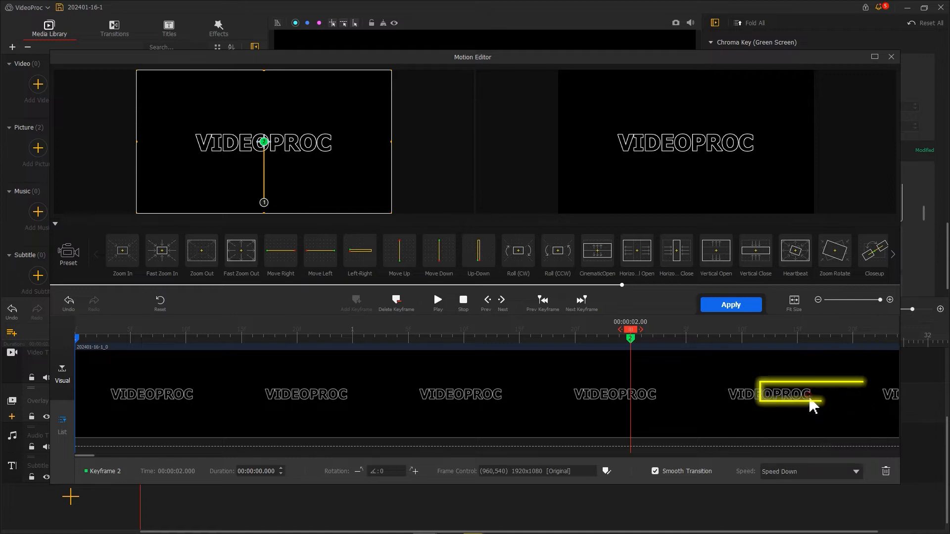
pyautogui.click(730, 305)
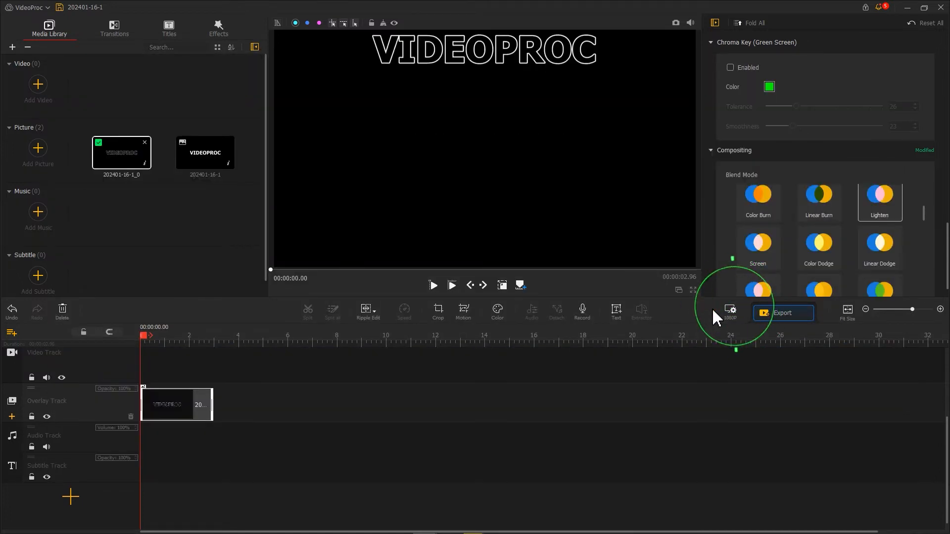
# - Enable Fade In at 0.50 s and Fade Out - Exit Progressively at 1.00 s
pyautogui.scroll(-3)
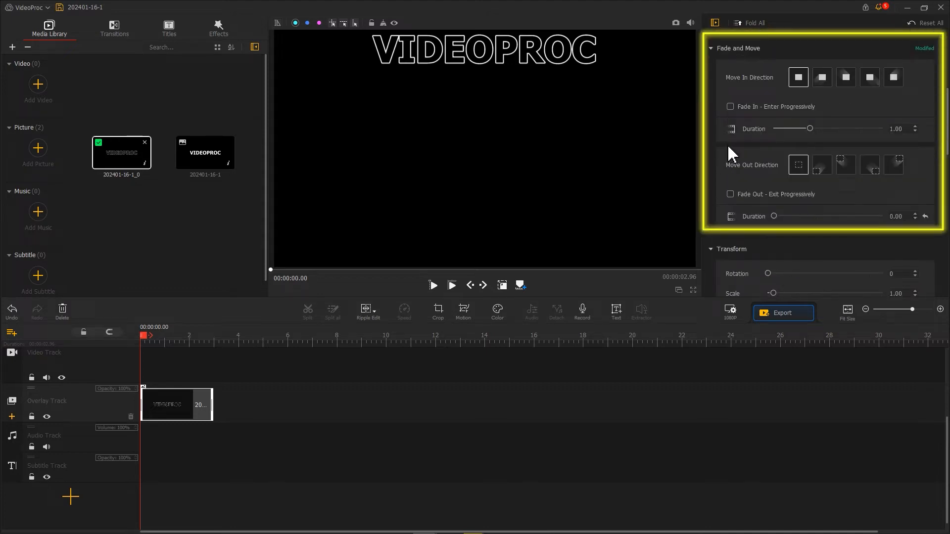
pyautogui.click(730, 107)
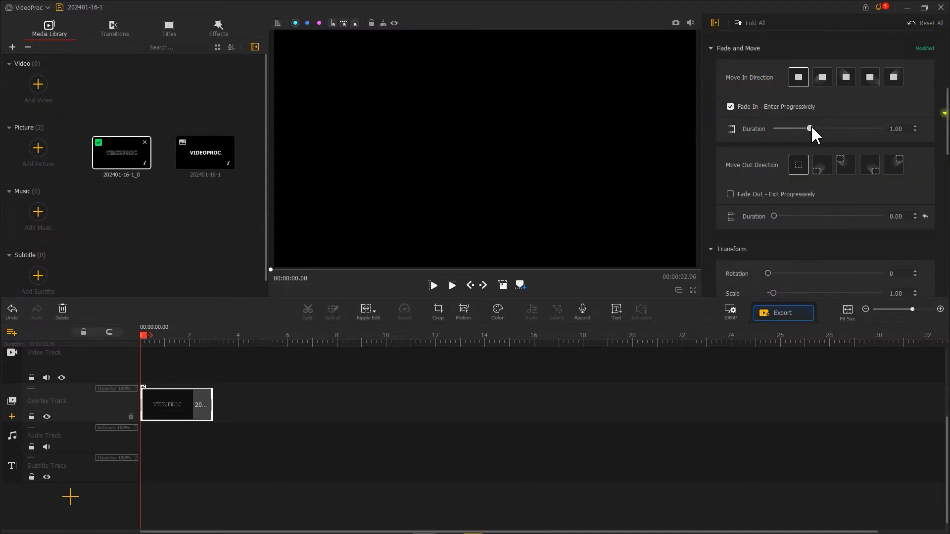
pyautogui.moveTo(809, 129); pyautogui.dragTo(793, 128)
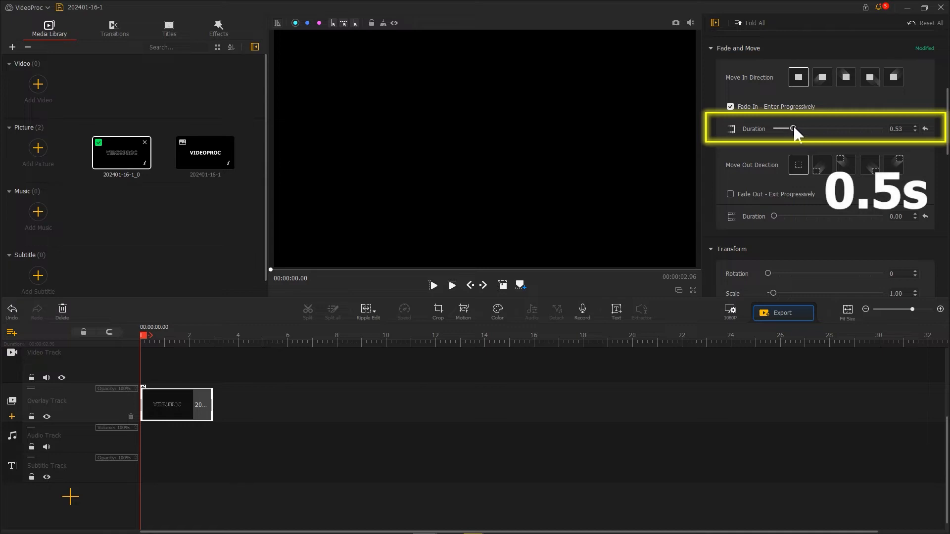
pyautogui.click(730, 194)
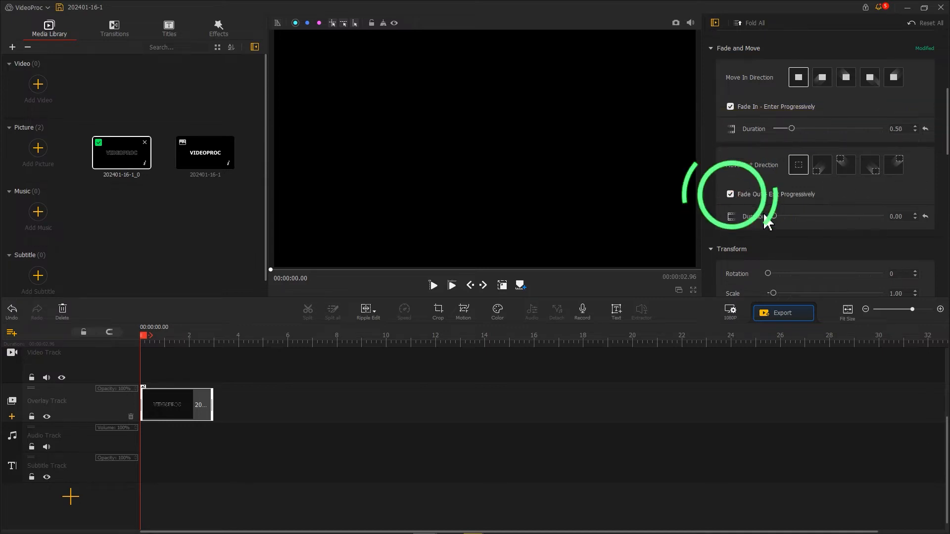
pyautogui.moveTo(770, 216); pyautogui.dragTo(805, 215)
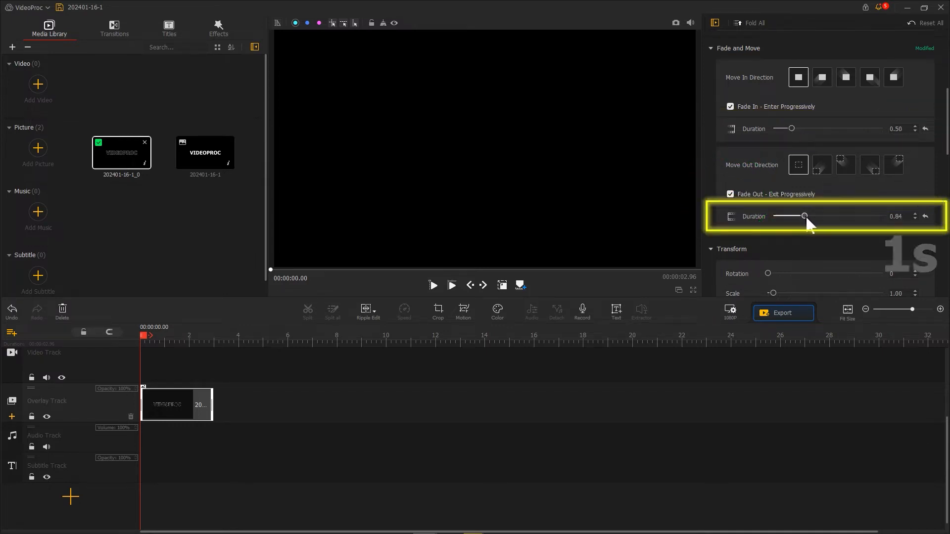
pyautogui.moveTo(805, 217); pyautogui.dragTo(810, 216)
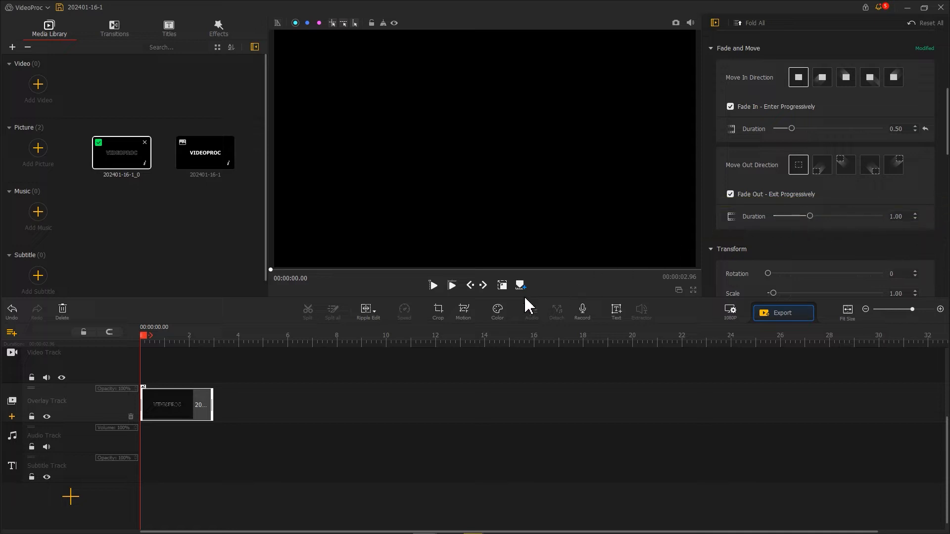
# - Copy the outlined VIDEOPROC clip and paste staggered copies to build the echo, ending at 3.43 s
pyautogui.rightClick(176, 404)
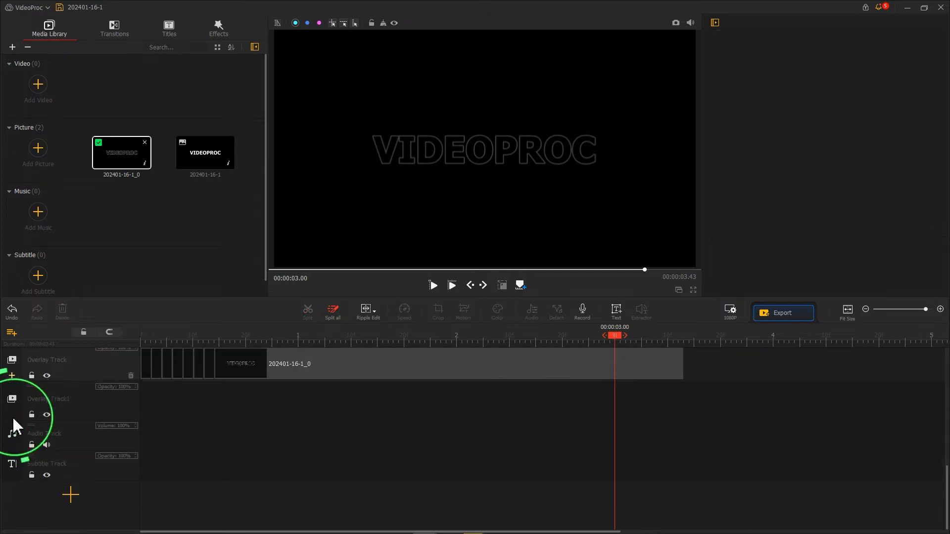
# - Place the solid VIDEOPROC picture on Overlay Track1 at 1.5 s, full scale, ending at 3.43 s
pyautogui.click(205, 153)
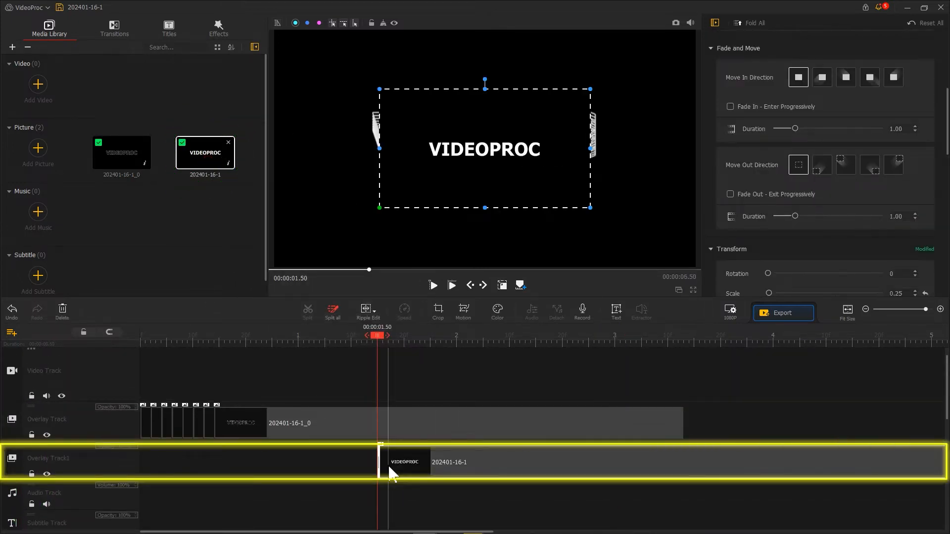
pyautogui.click(796, 260)
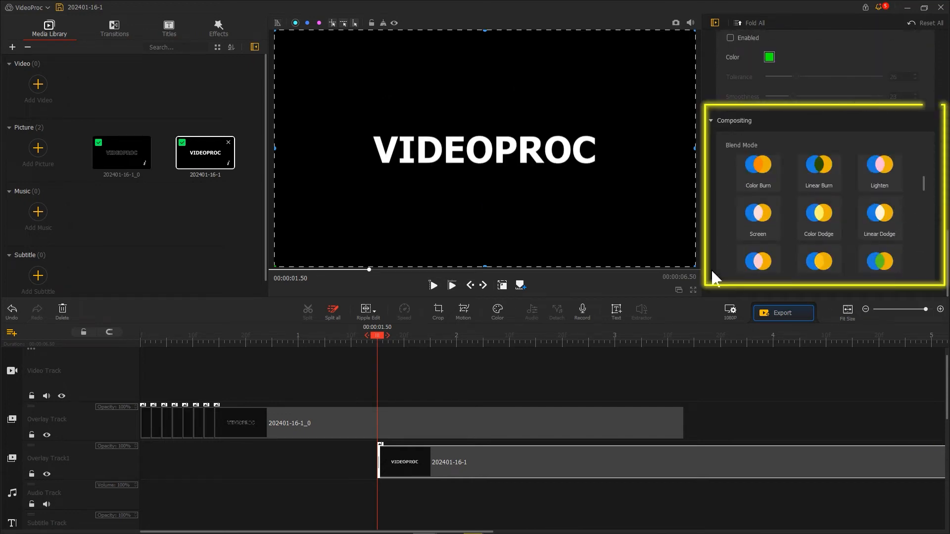
pyautogui.click(757, 221)
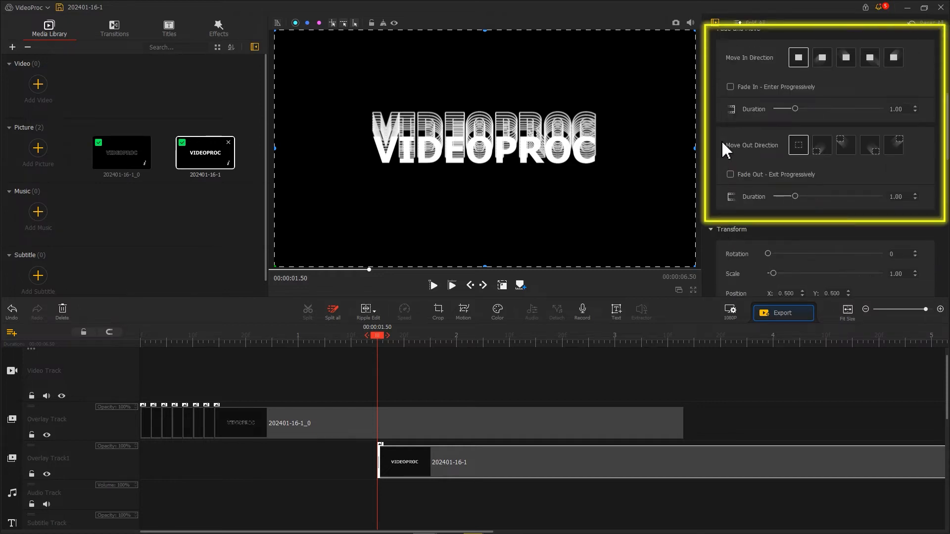
pyautogui.click(731, 87)
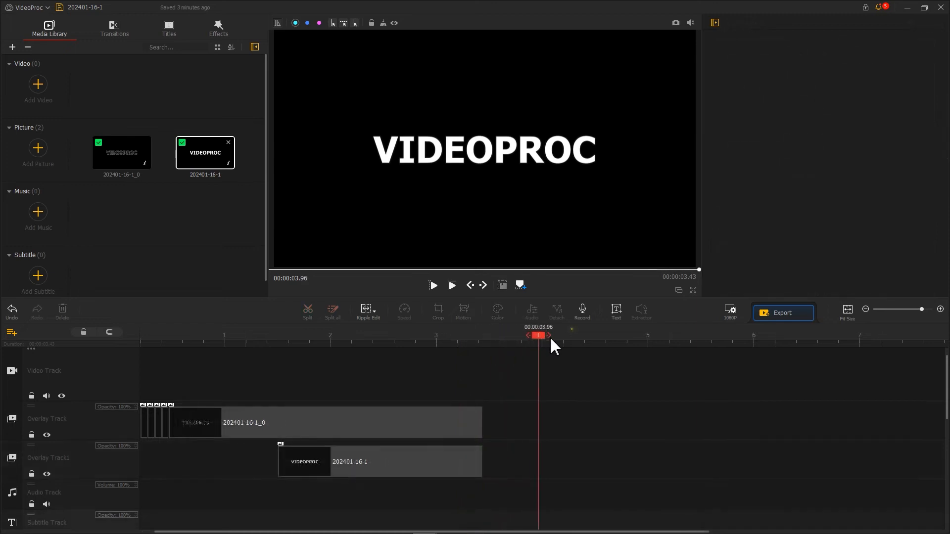
# - Add a text title at 4.20 s reading 'V' in Tahoma font
pyautogui.moveTo(538, 336); pyautogui.dragTo(562, 336)
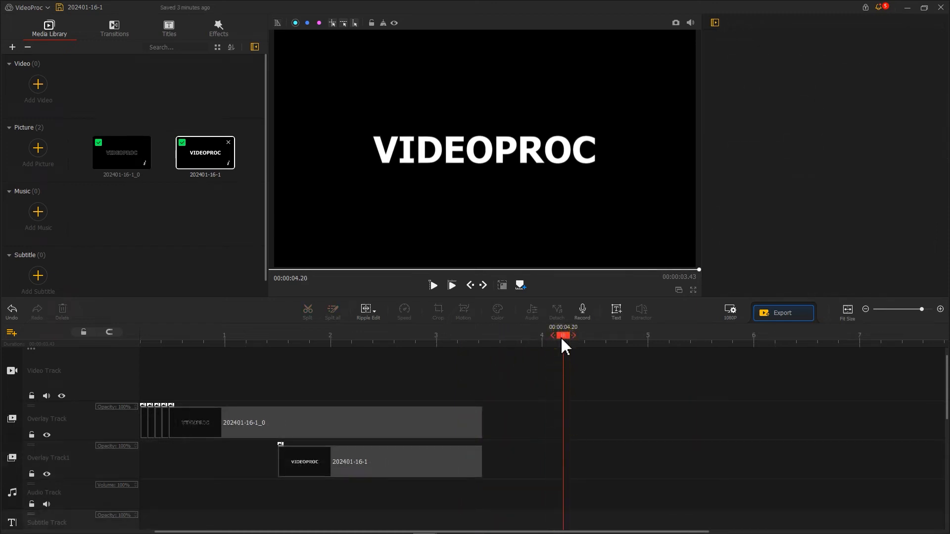
pyautogui.click(617, 311)
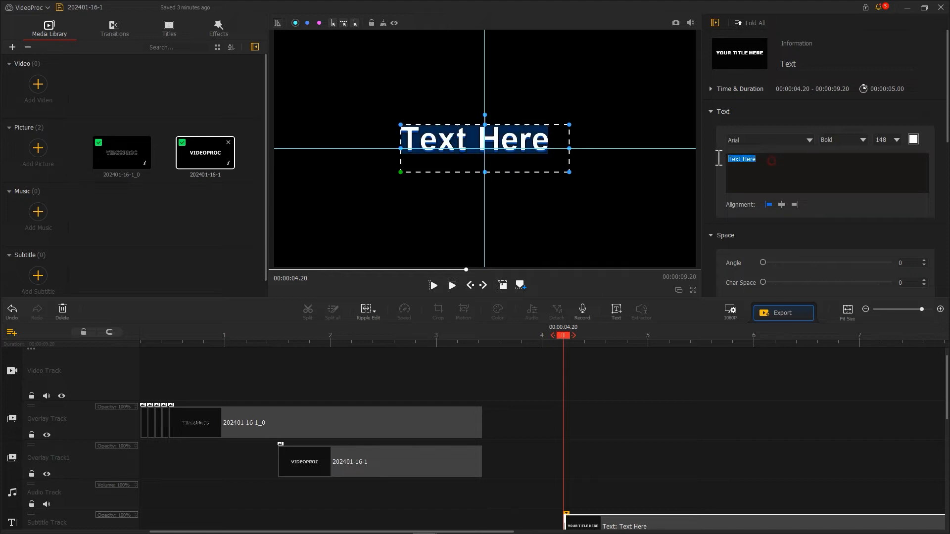
pyautogui.write('V')
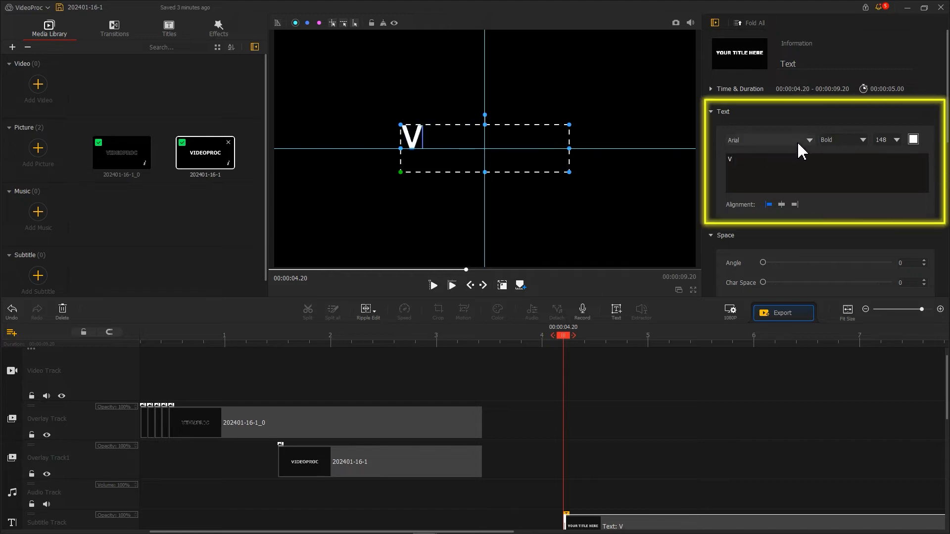
pyautogui.click(768, 139)
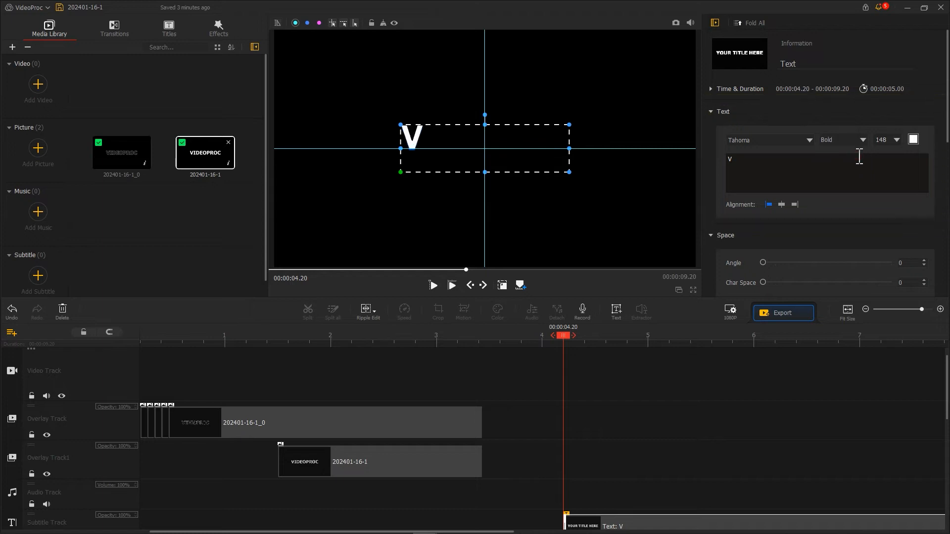
# - Enlarge the letter, snapshot it, and change the title text to 'L'
pyautogui.scroll(-3)
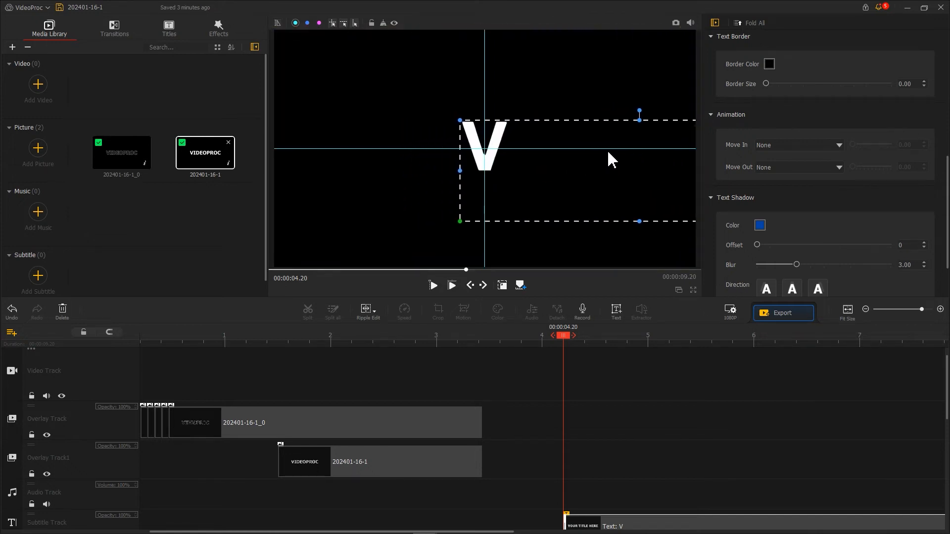
pyautogui.click(675, 23)
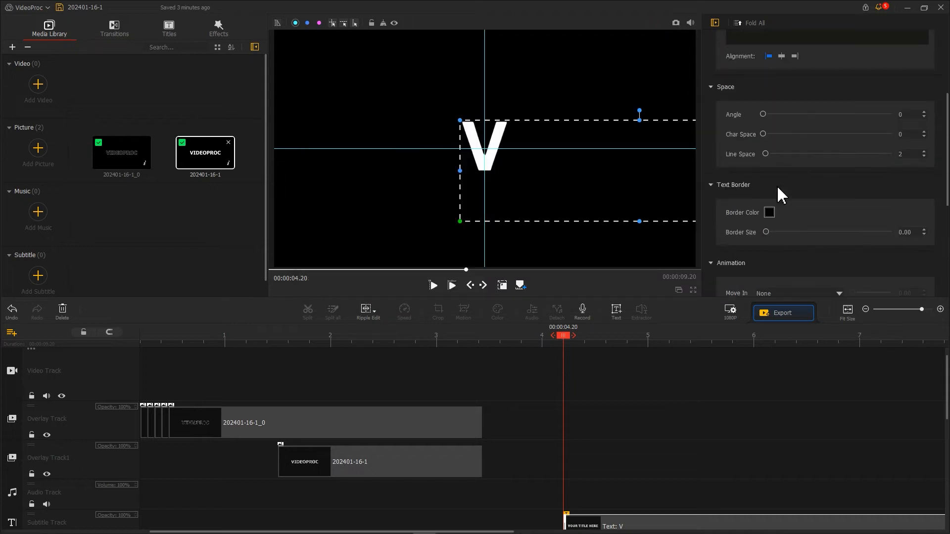
pyautogui.write('L')
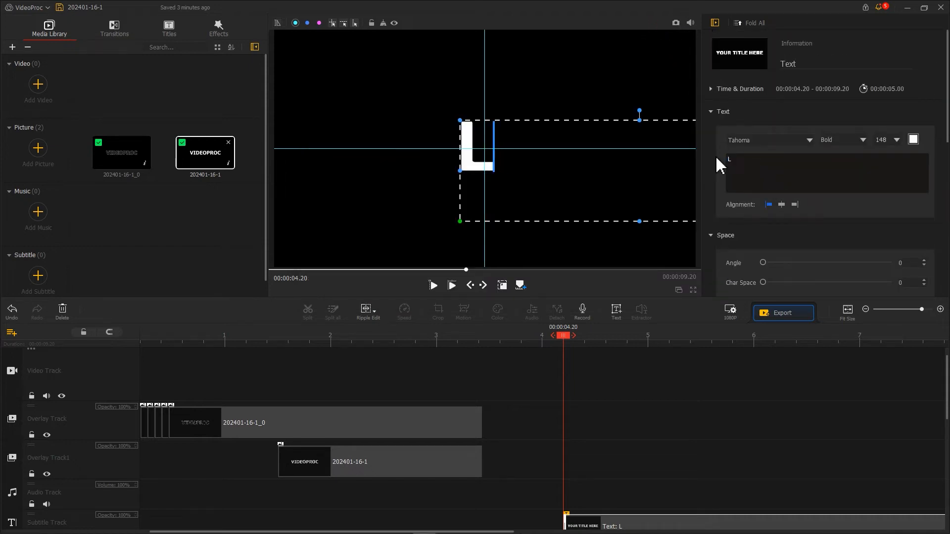
# - Import the V, L, O, G, E, R snapshot PNGs from the Snapshots folder as a new picture list
pyautogui.click(675, 23)
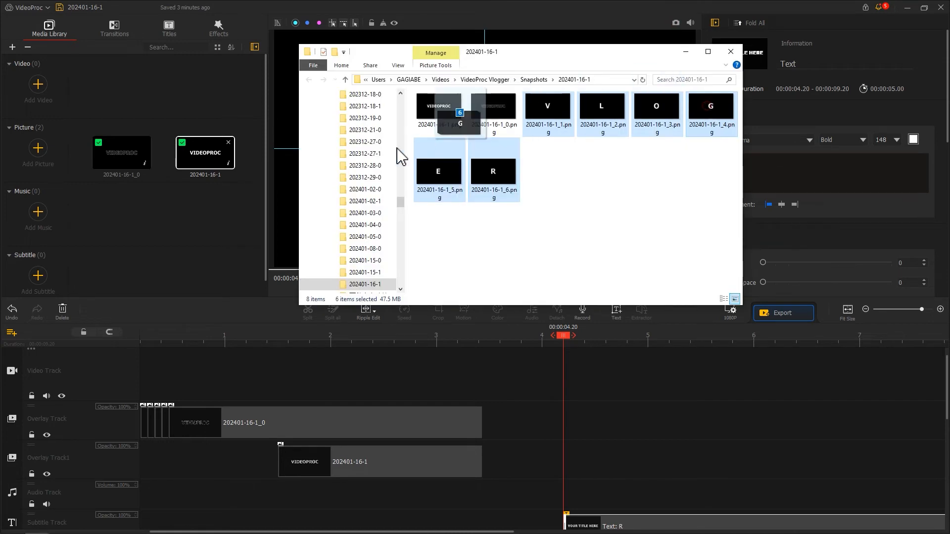
pyautogui.click(731, 51)
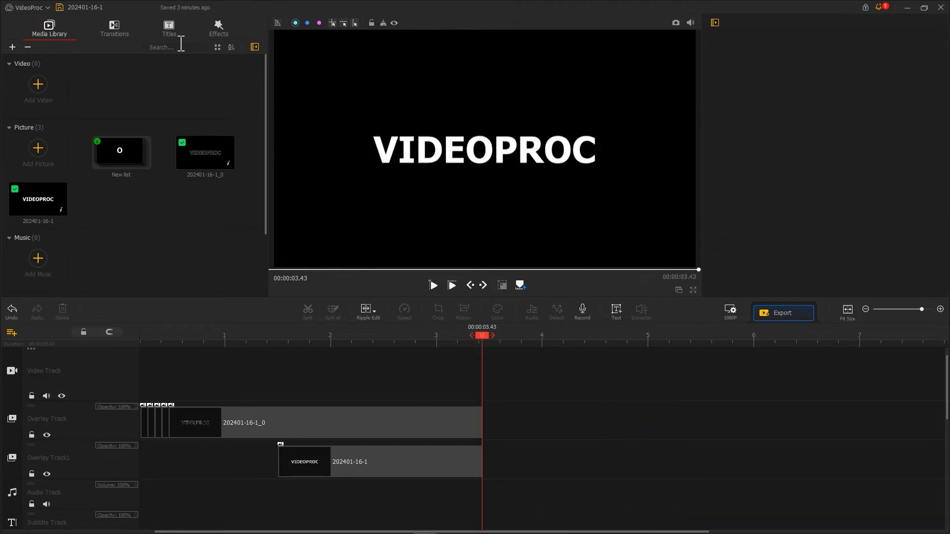
# - In Settings > Timeline, set the default Photo Duration to Custom 0.6 Sec
pyautogui.click(28, 7)
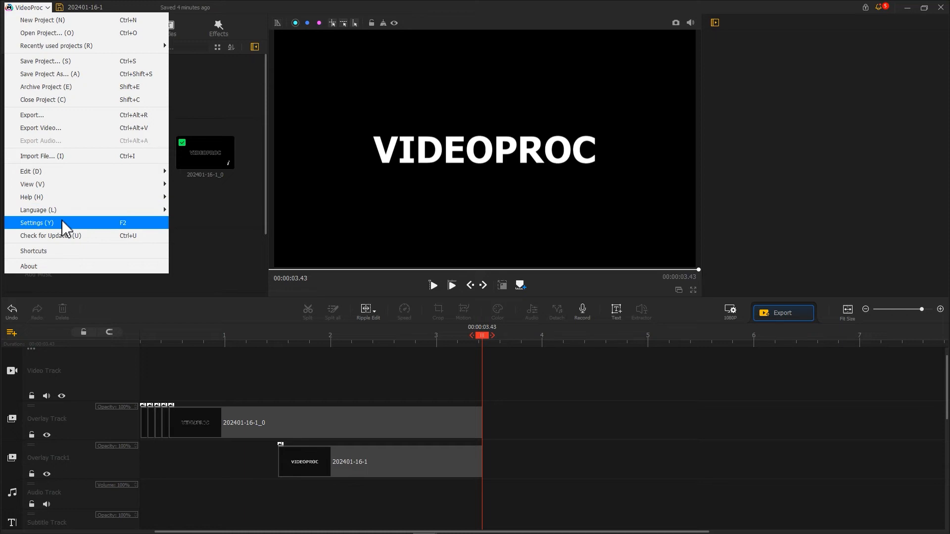
pyautogui.click(36, 223)
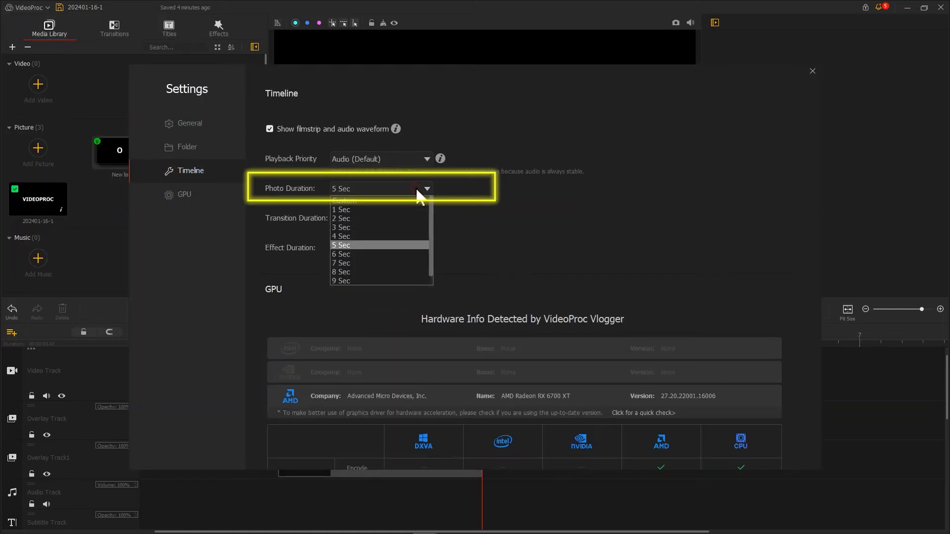
pyautogui.click(344, 201)
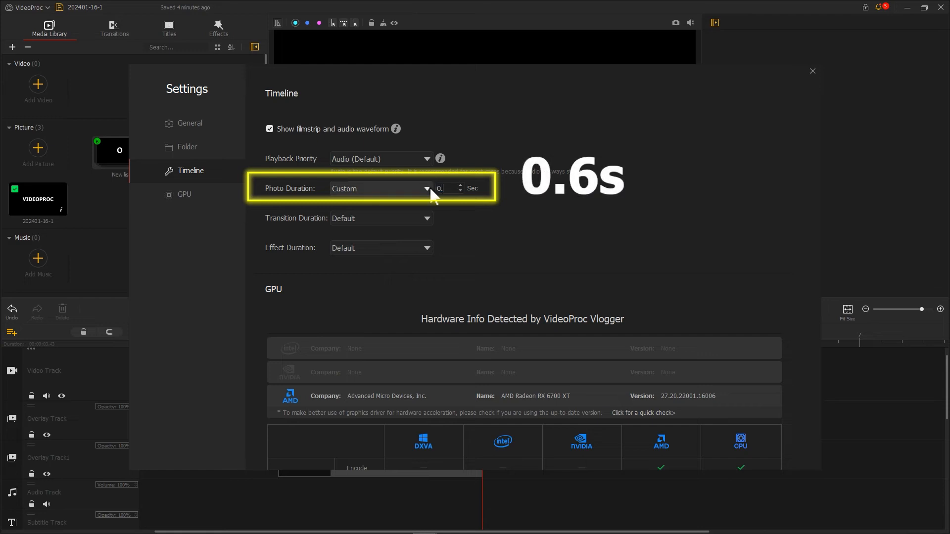
pyautogui.click(811, 71)
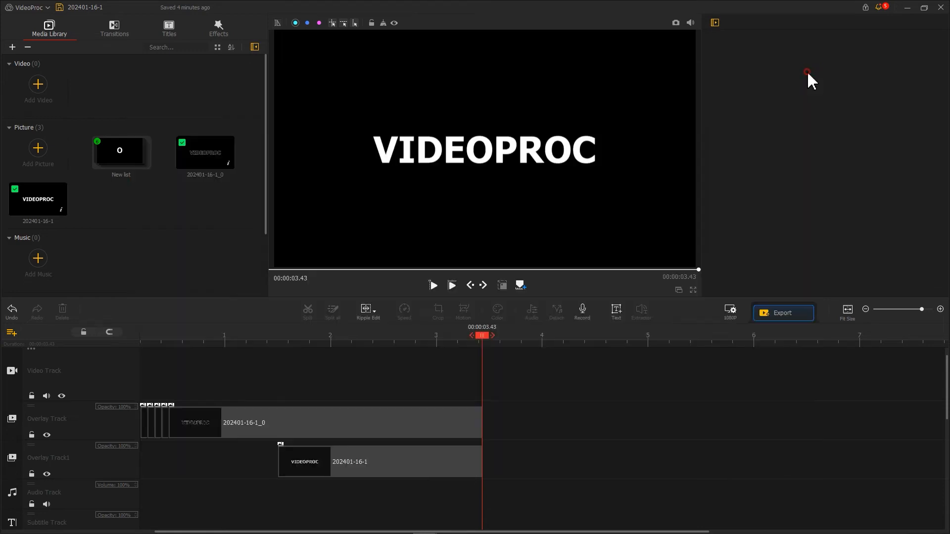
# - Line up the letter pictures V, L, O, G, G, E, R on the overlay track after the titles
pyautogui.doubleClick(121, 149)
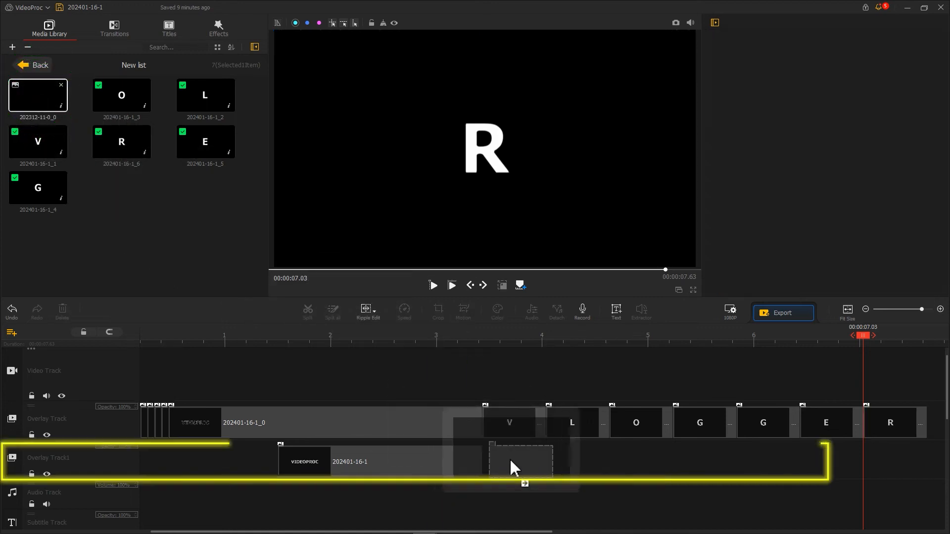
pyautogui.click(520, 463)
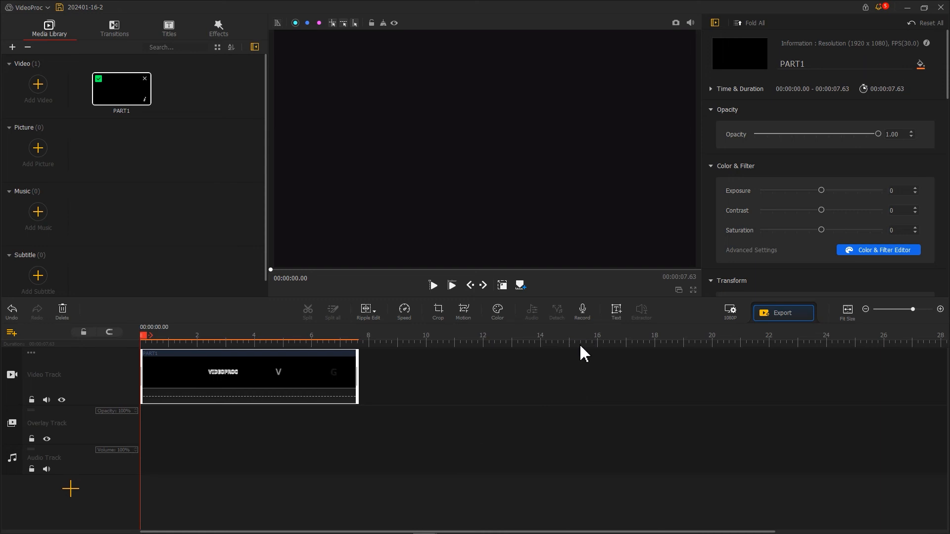
# - Apply the Zoom Out motion preset to PART1 with keyframes at its start and 7.63 s end
pyautogui.click(463, 311)
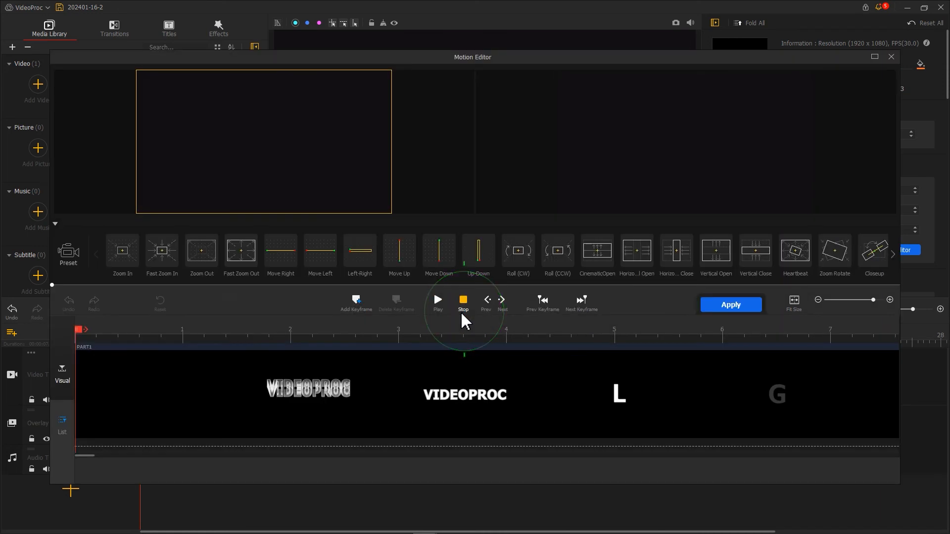
pyautogui.click(463, 302)
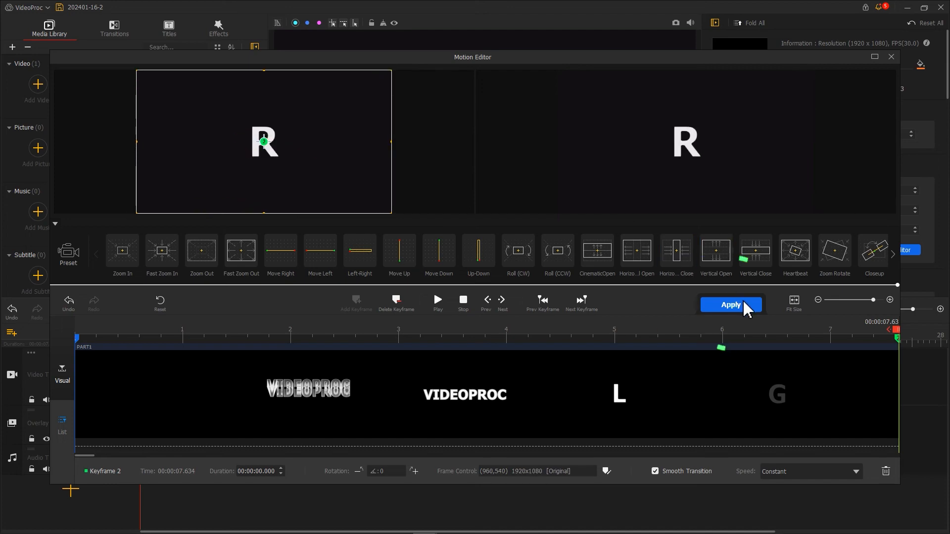
pyautogui.click(731, 304)
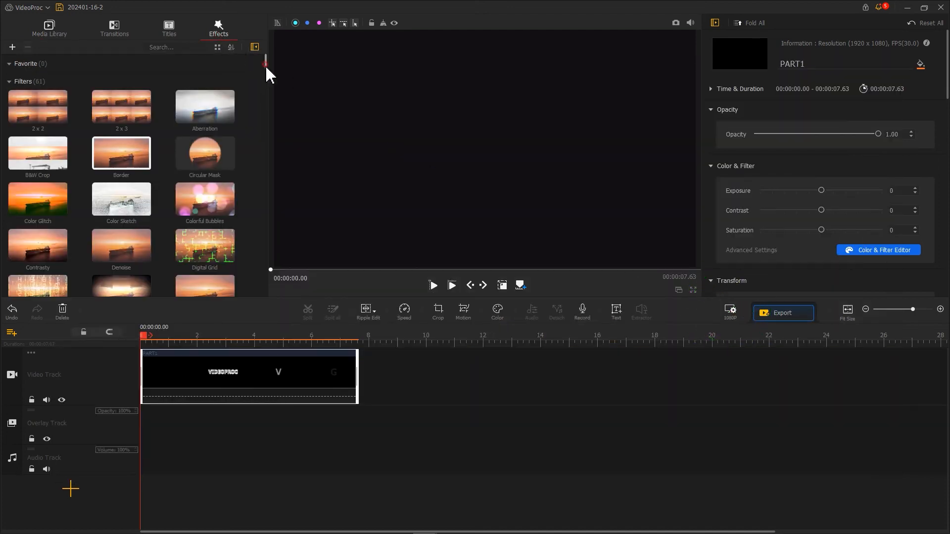
# - Stretch the Old TV 2 effect across PART1's full 7.63 s, then return to the library with the logo video
pyautogui.scroll(-3)
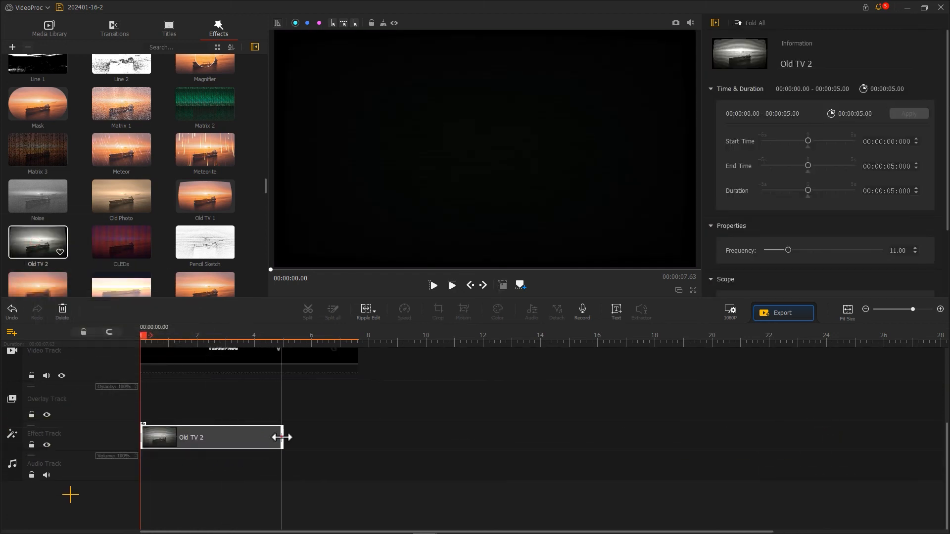
pyautogui.moveTo(280, 436); pyautogui.dragTo(441, 436)
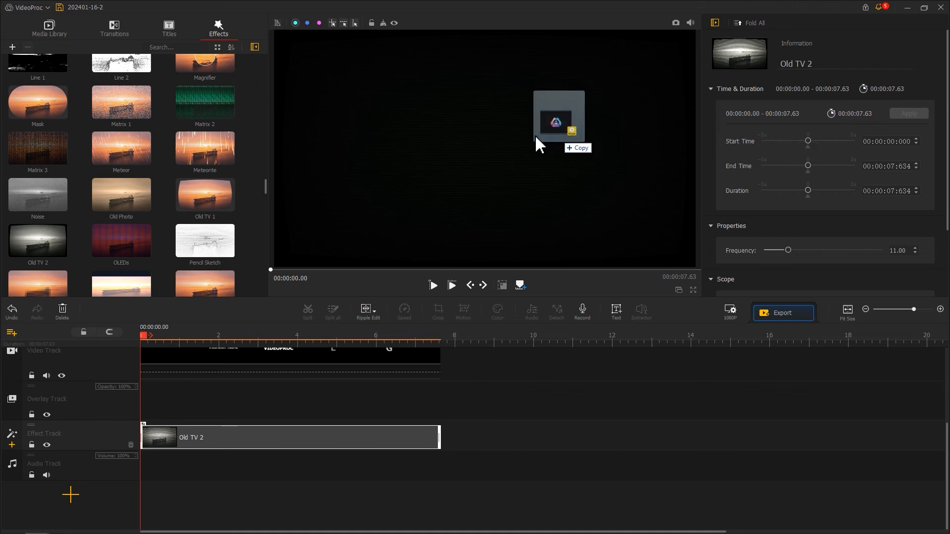
pyautogui.click(49, 29)
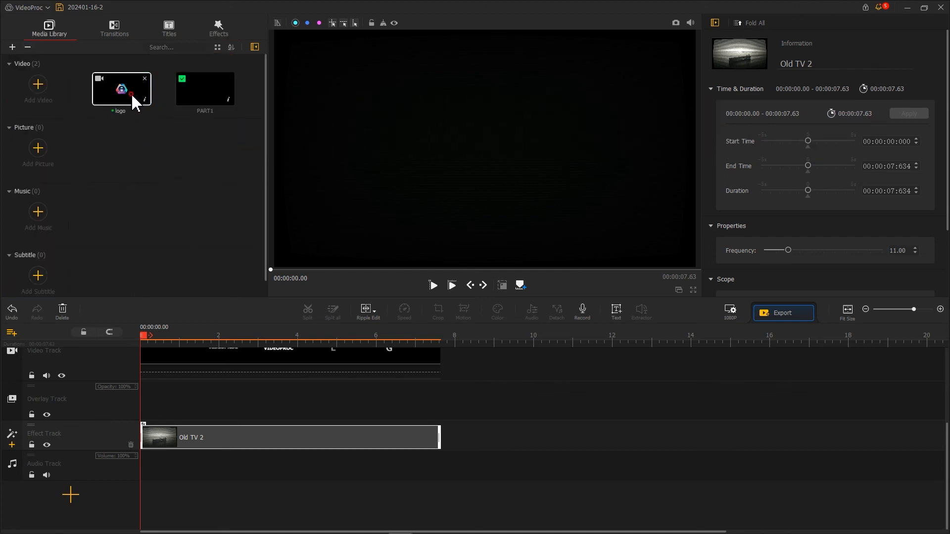